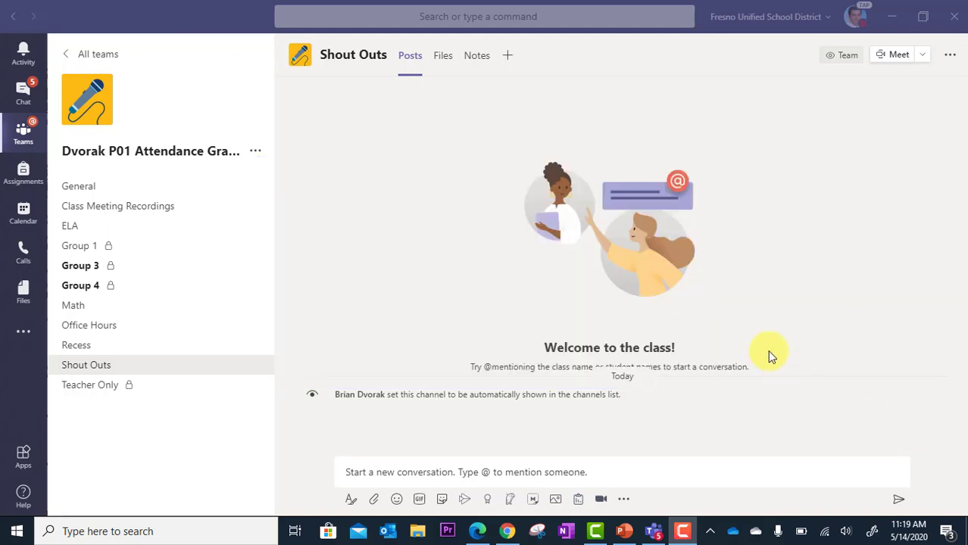
mouse_move(297, 179)
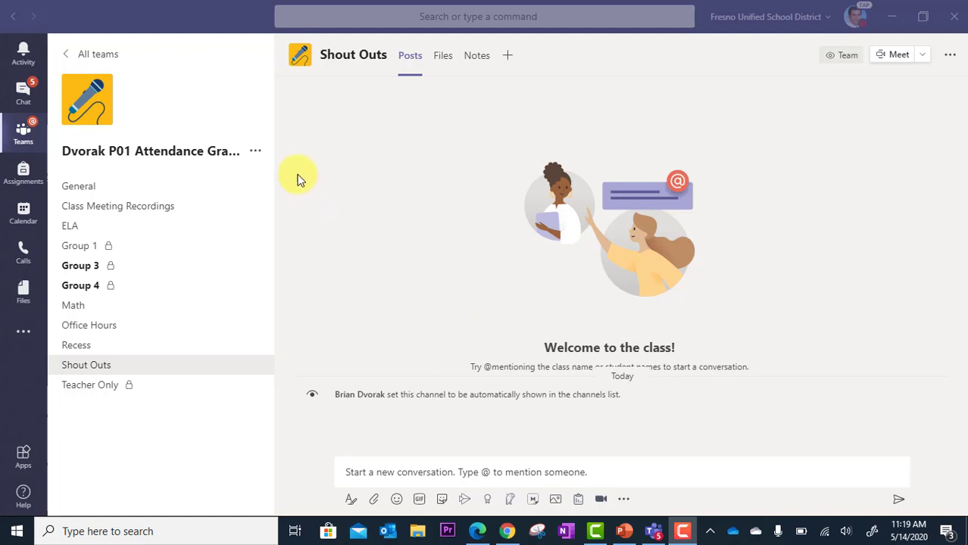
mouse_move(303, 122)
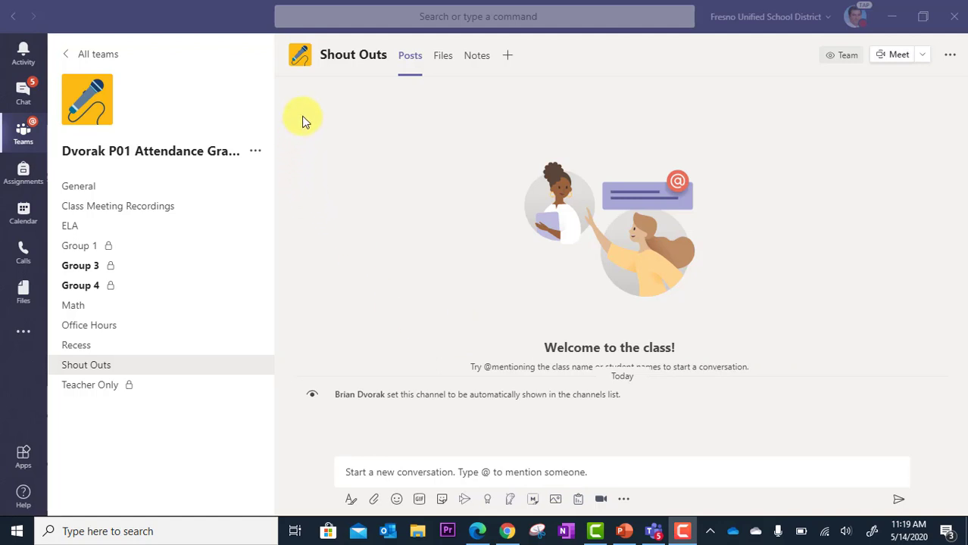
mouse_move(297, 140)
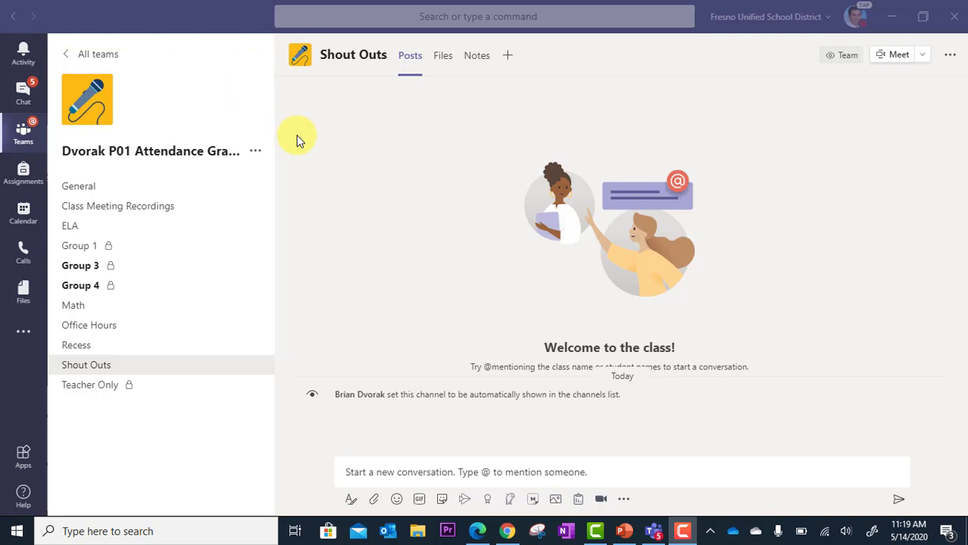
mouse_move(261, 180)
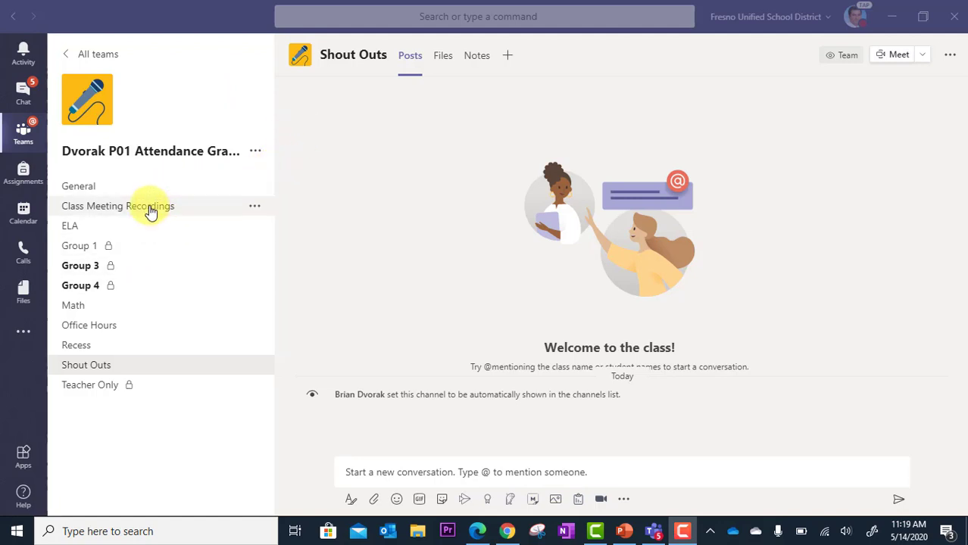
Step: Switch to the General channel of the Dvorak P01 Attendance team
left_click(79, 185)
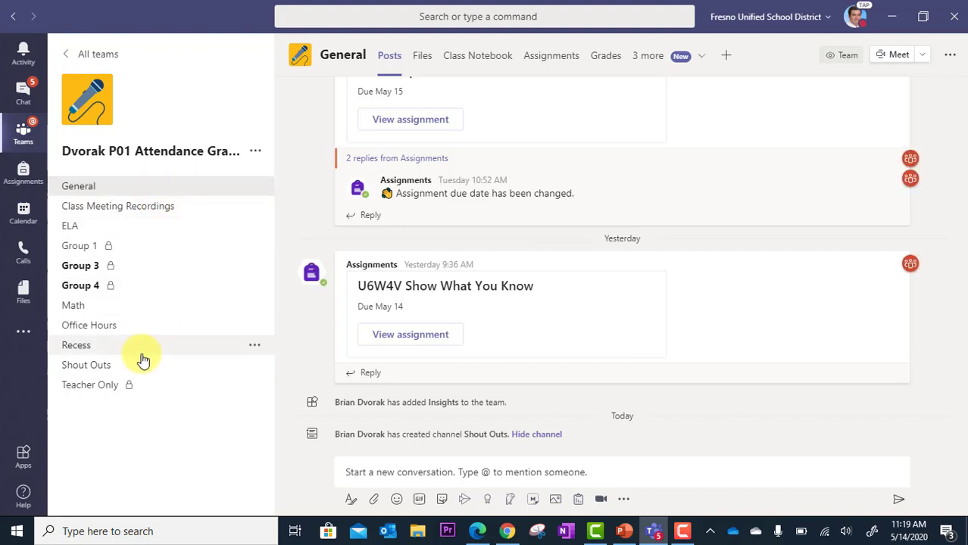
mouse_move(181, 185)
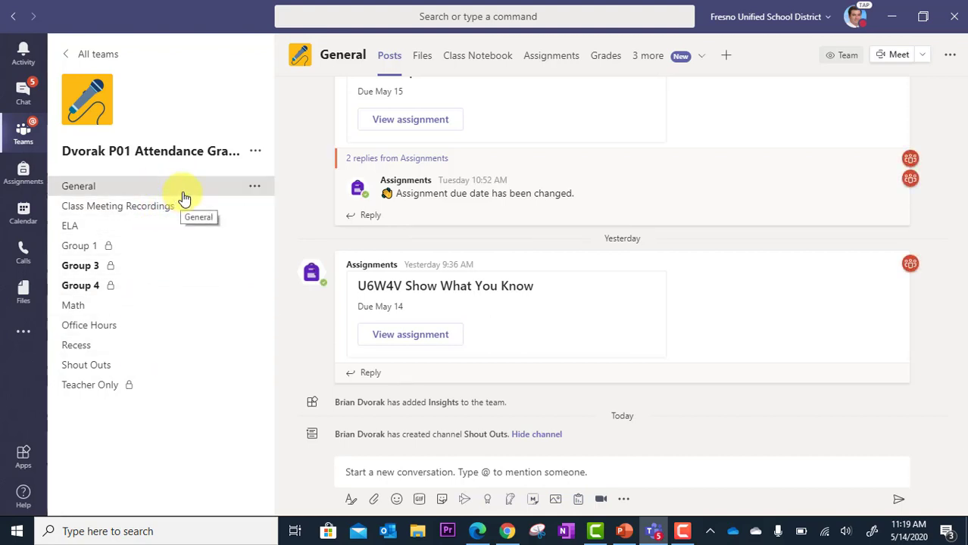
mouse_move(147, 358)
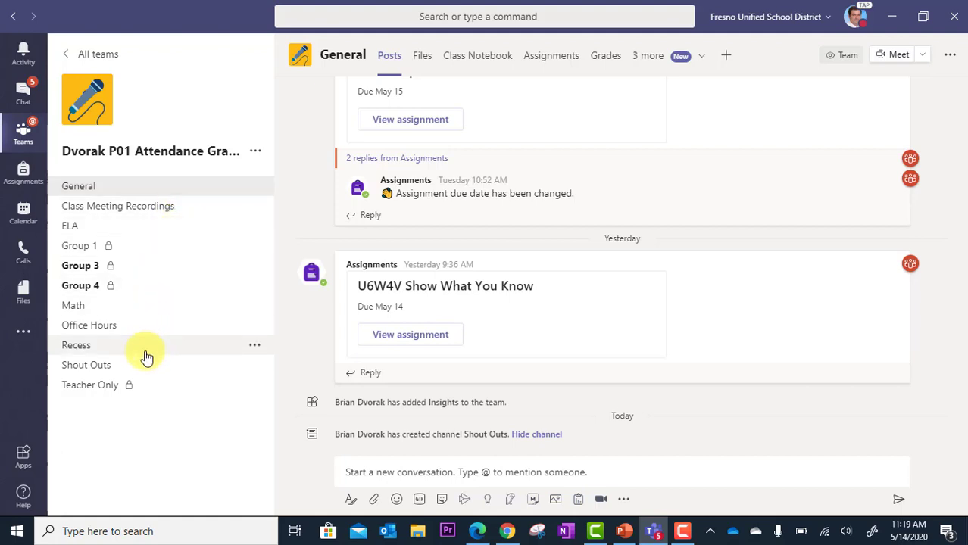
mouse_move(165, 370)
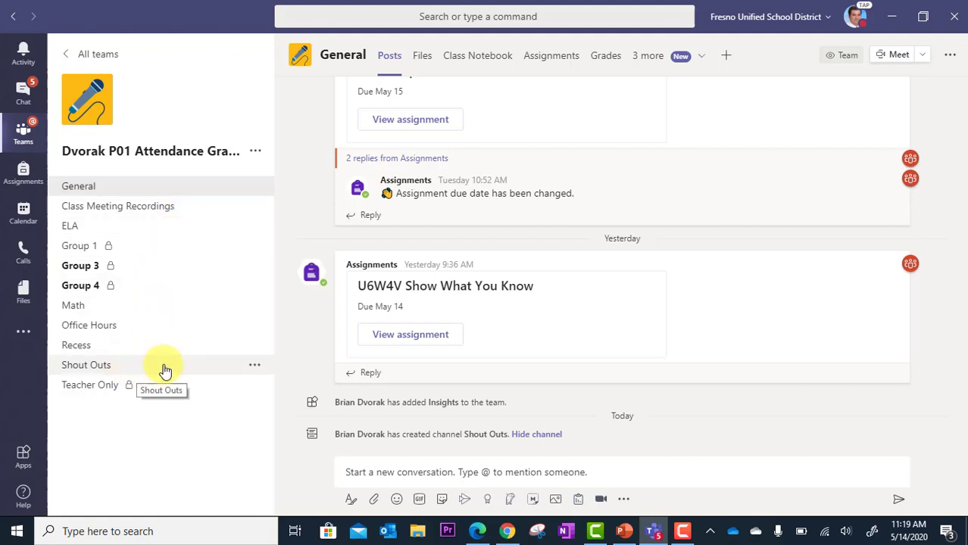
Step: Return to the Shout Outs channel and start a new conversation
left_click(85, 363)
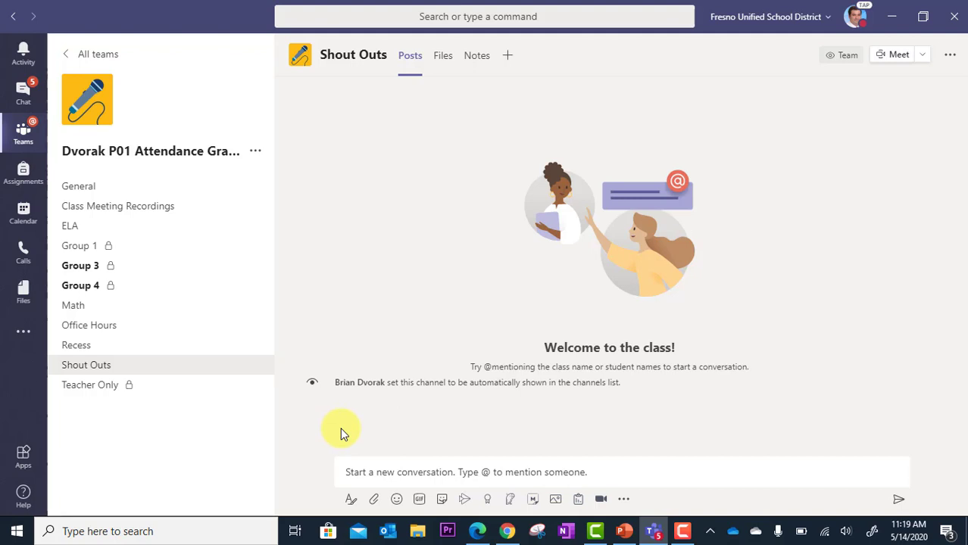
mouse_move(299, 386)
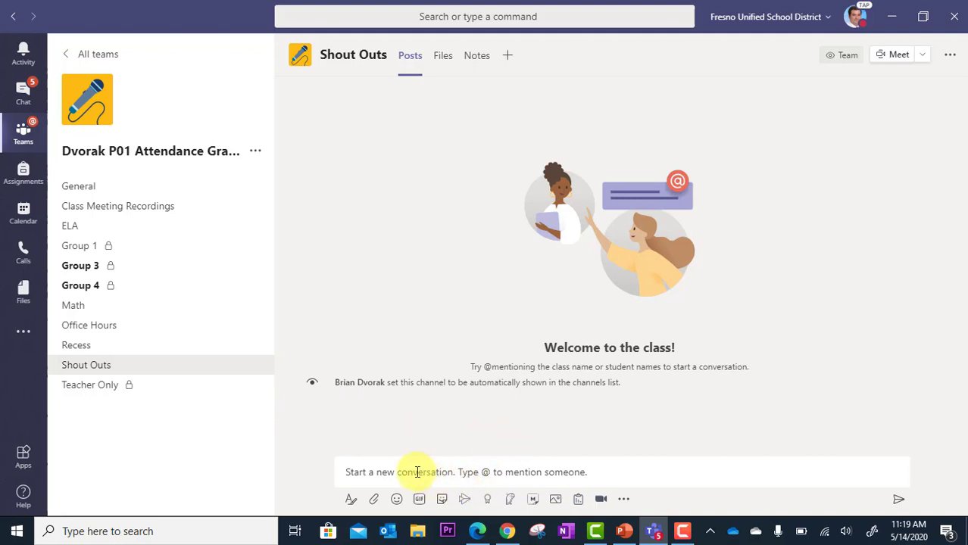
mouse_move(409, 55)
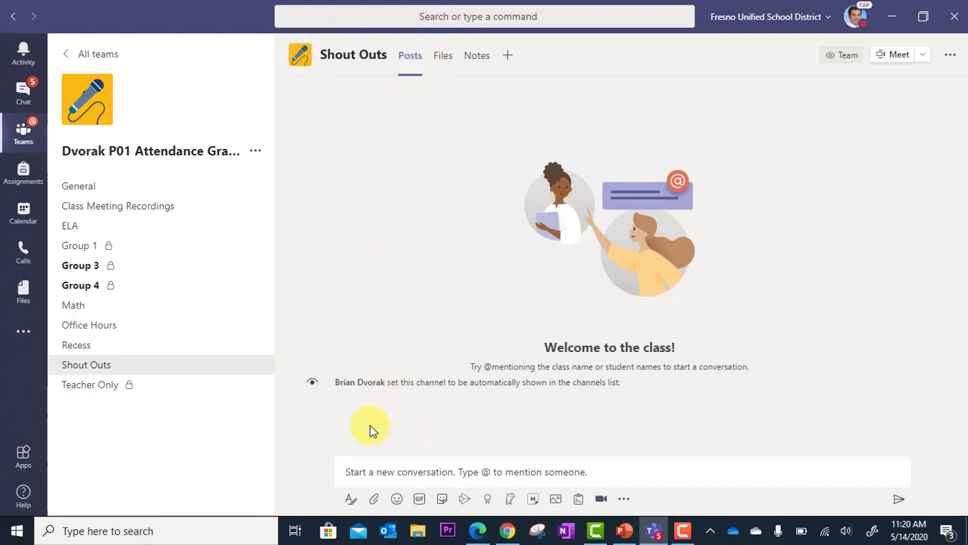
left_click(403, 473)
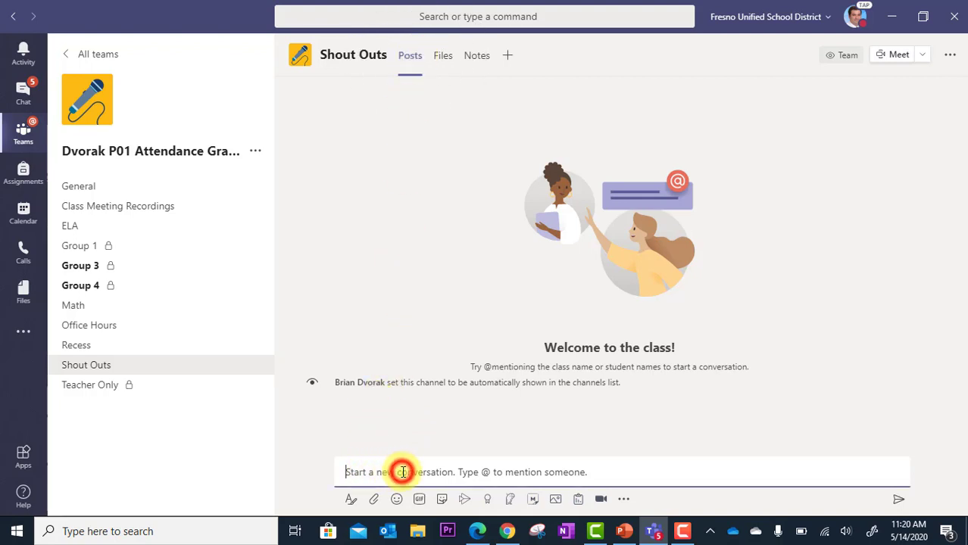
mouse_move(528, 473)
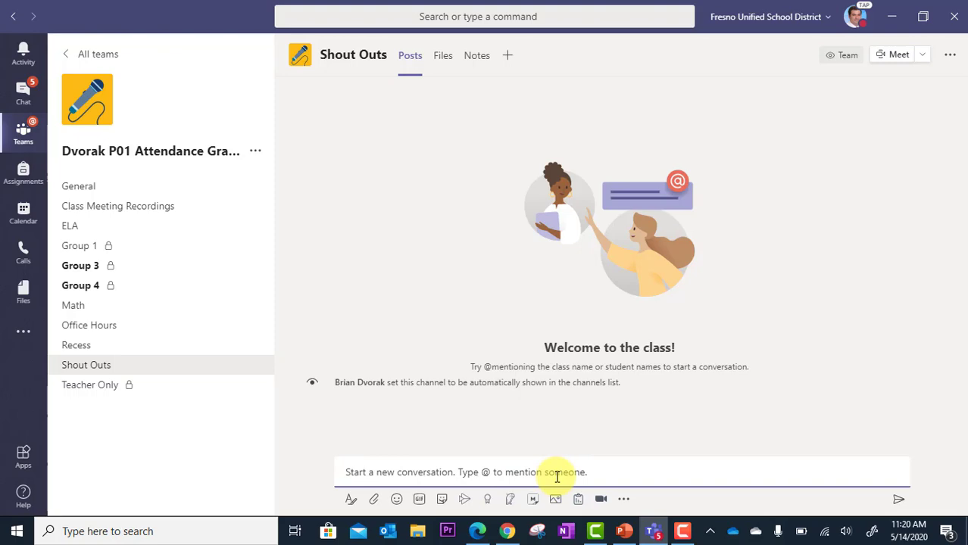
mouse_move(606, 469)
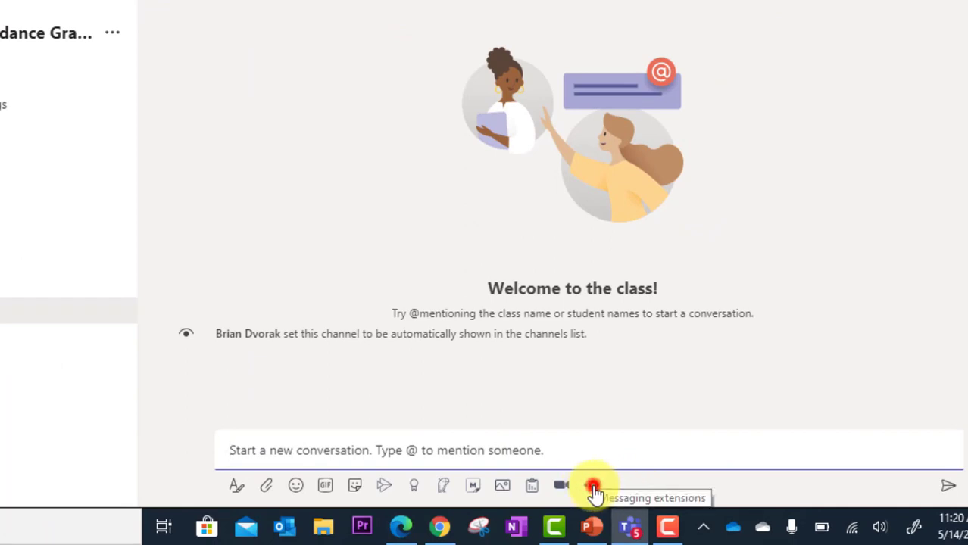
Step: Search the messaging extensions for the Praise app
left_click(592, 485)
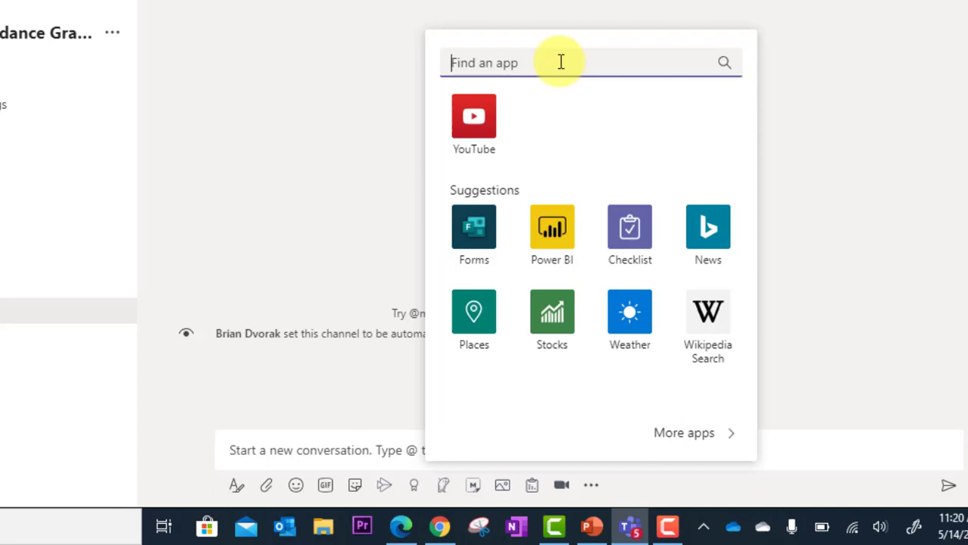
type("prais")
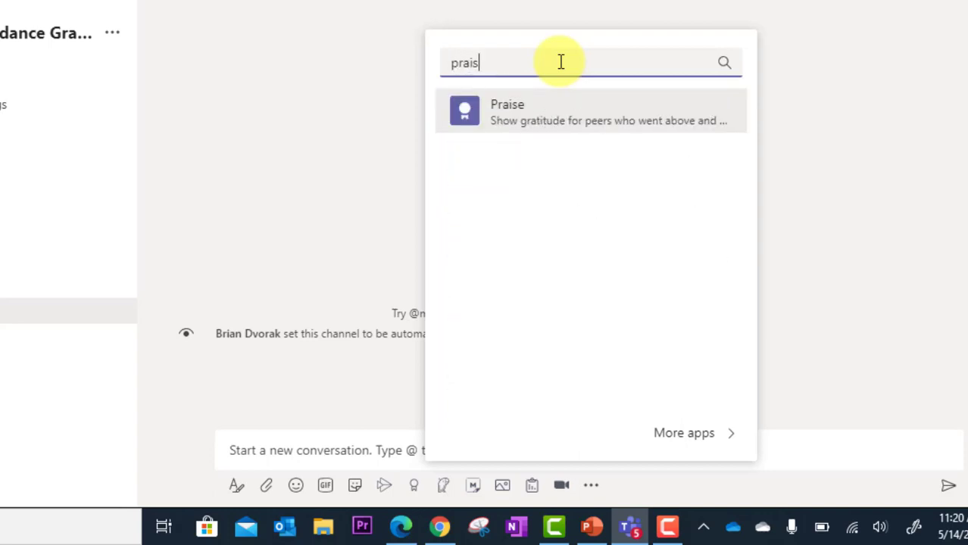
mouse_move(492, 121)
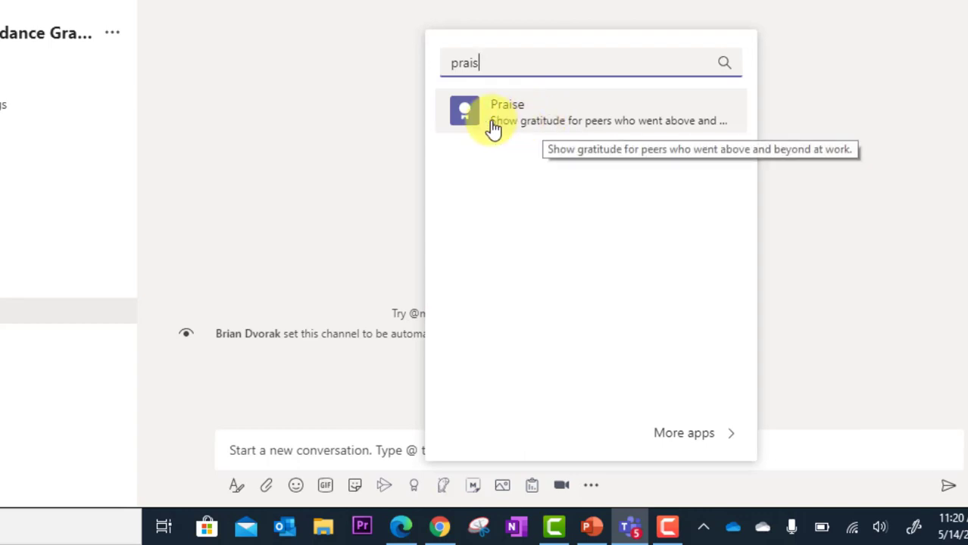
mouse_move(538, 124)
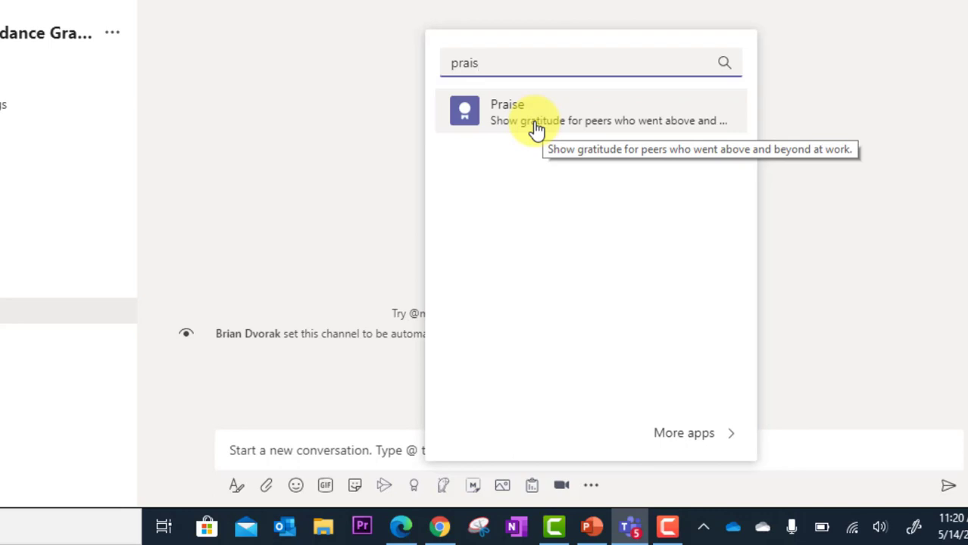
mouse_move(452, 324)
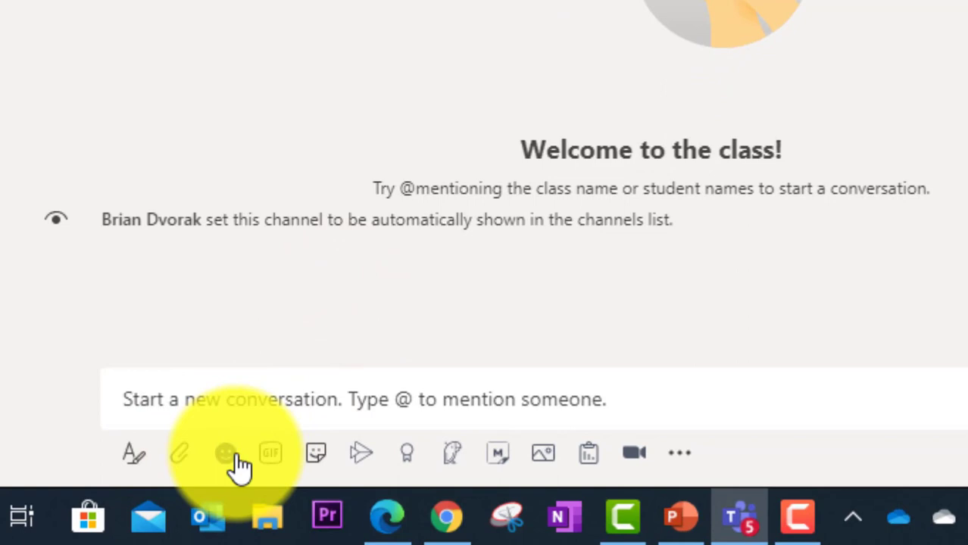
mouse_move(515, 462)
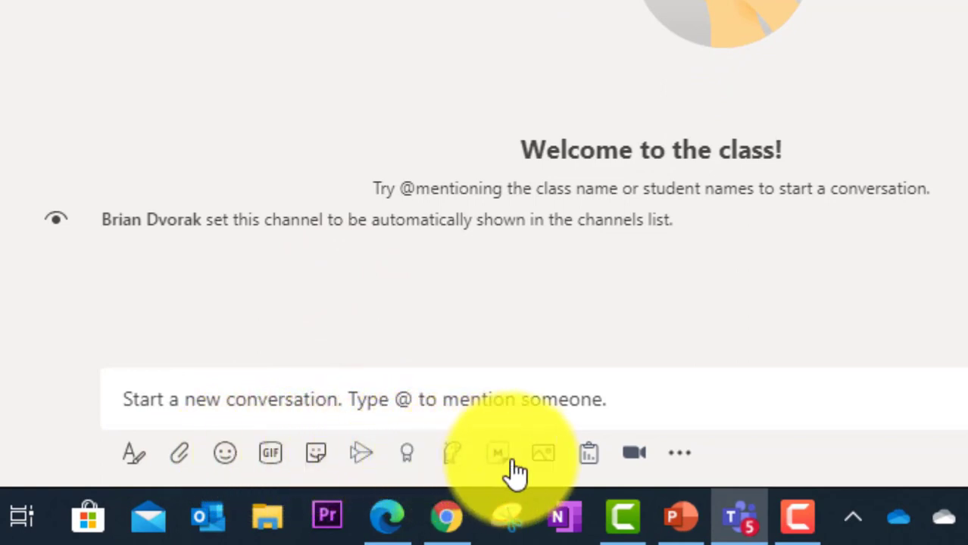
mouse_move(439, 482)
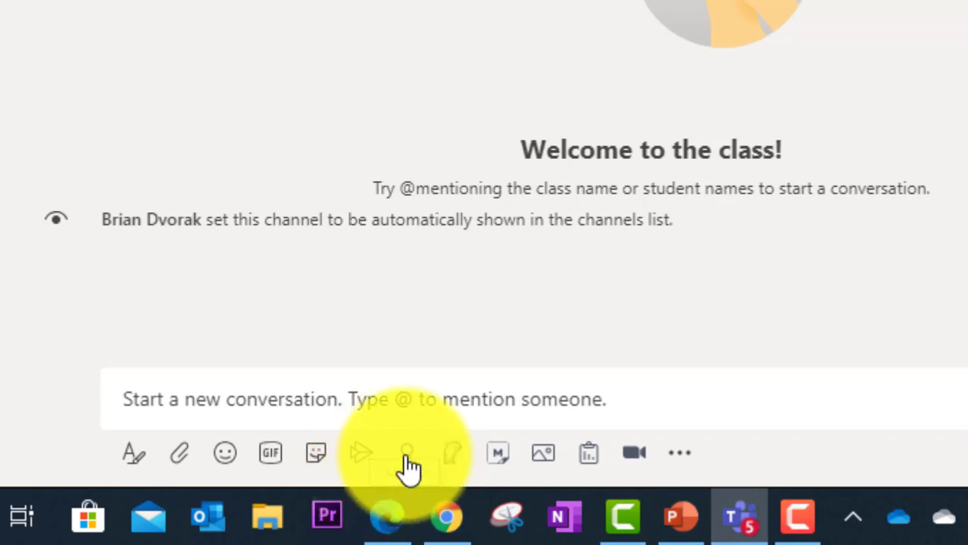
mouse_move(406, 453)
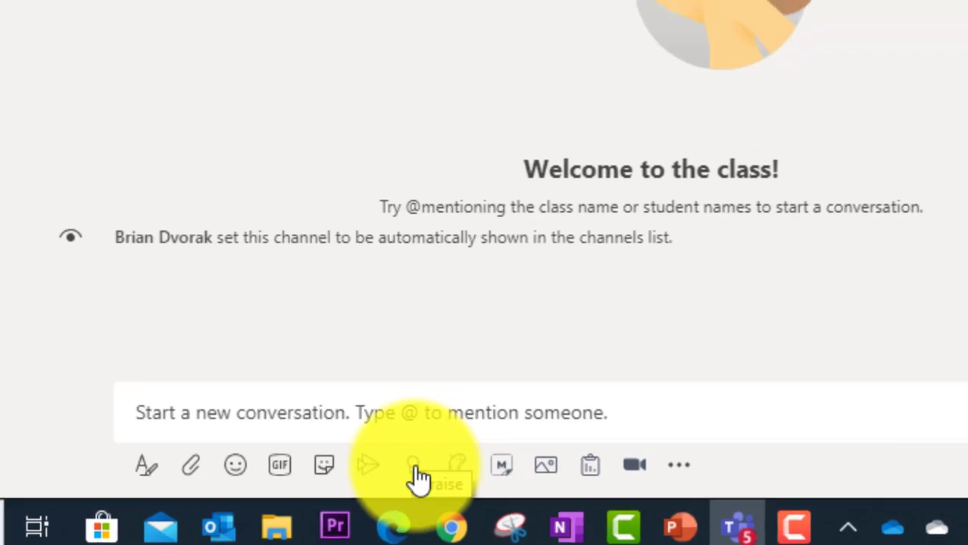
Step: Launch the Praise badge picker from below the message box
left_click(412, 464)
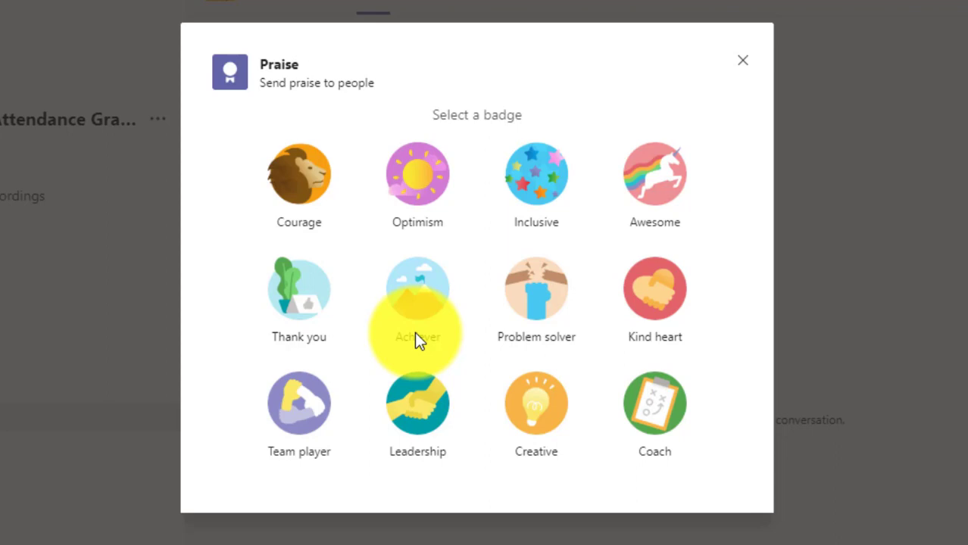
mouse_move(230, 185)
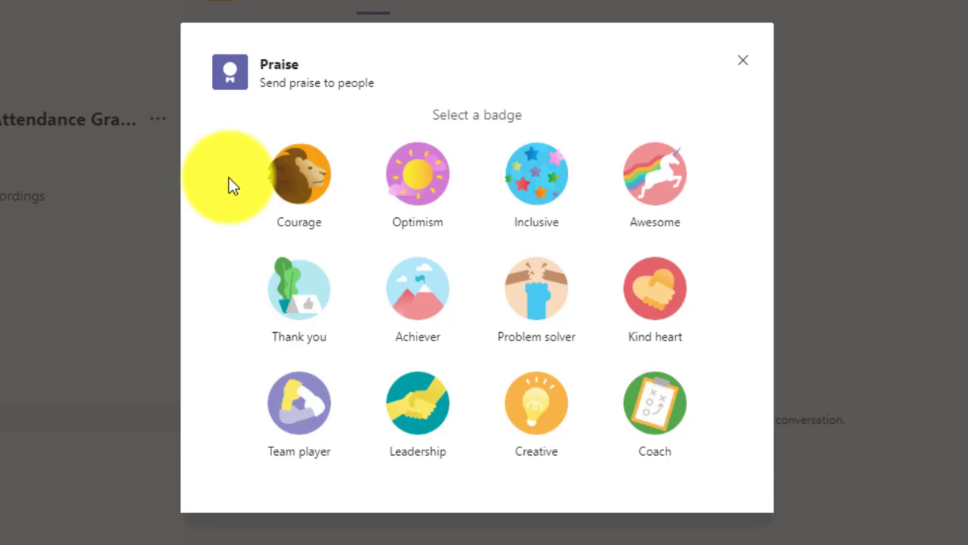
mouse_move(655, 291)
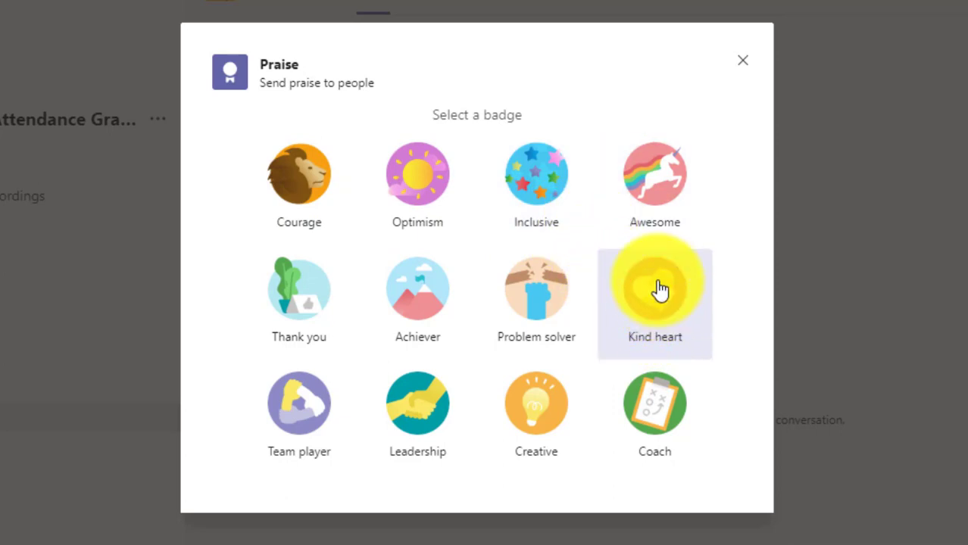
Step: Choose the Kind heart badge for the praise card
left_click(654, 288)
type("Thank you for supporting your classmates during the Math lesson today.")
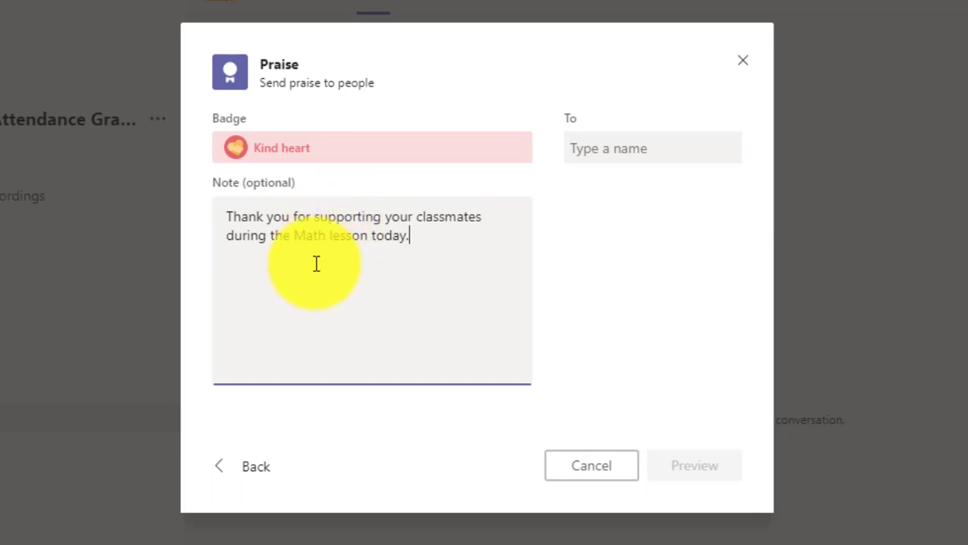
mouse_move(364, 294)
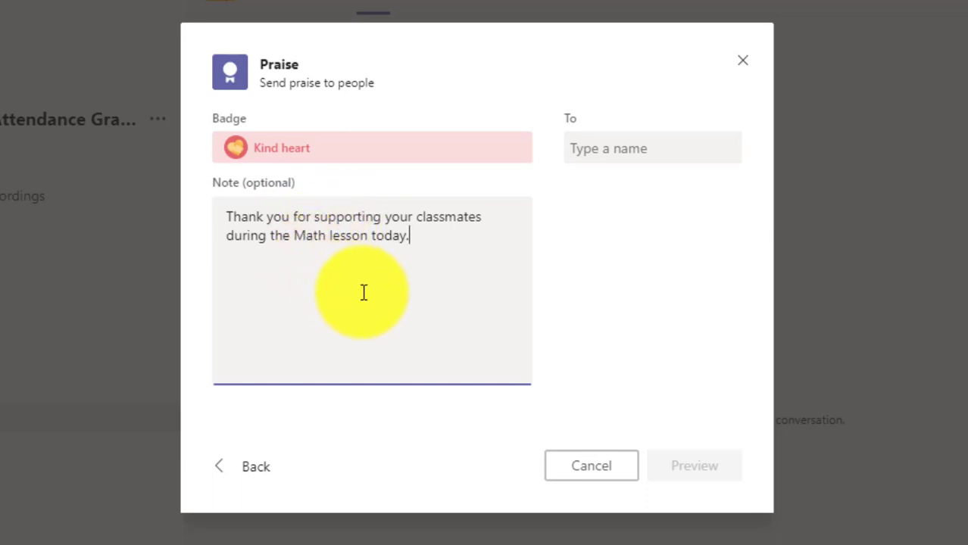
mouse_move(578, 220)
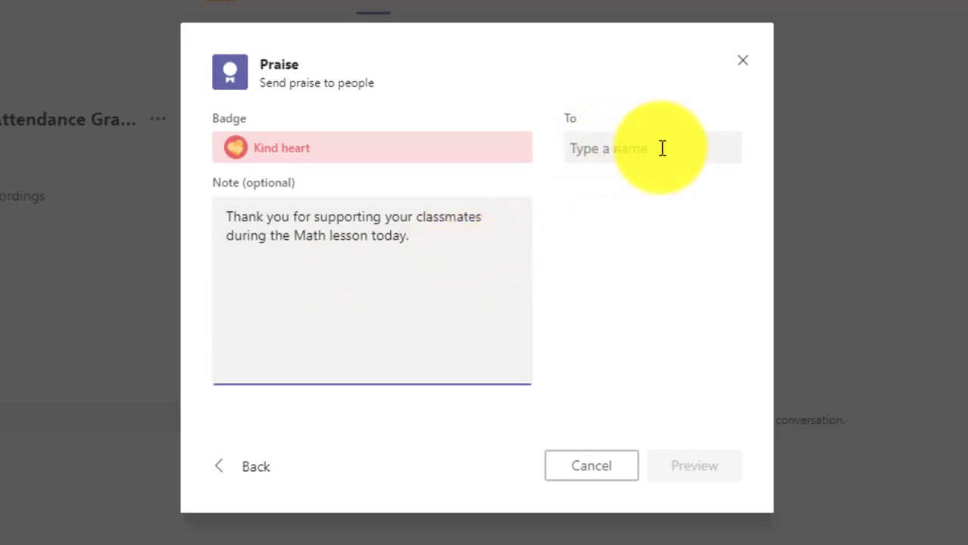
Step: Add the student 'julie' as the praise recipient
left_click(652, 148)
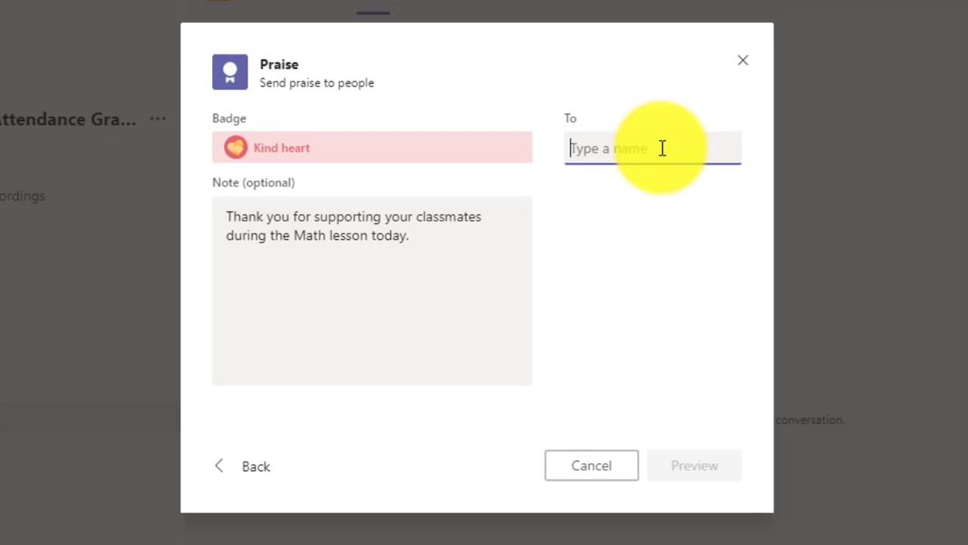
type("julie")
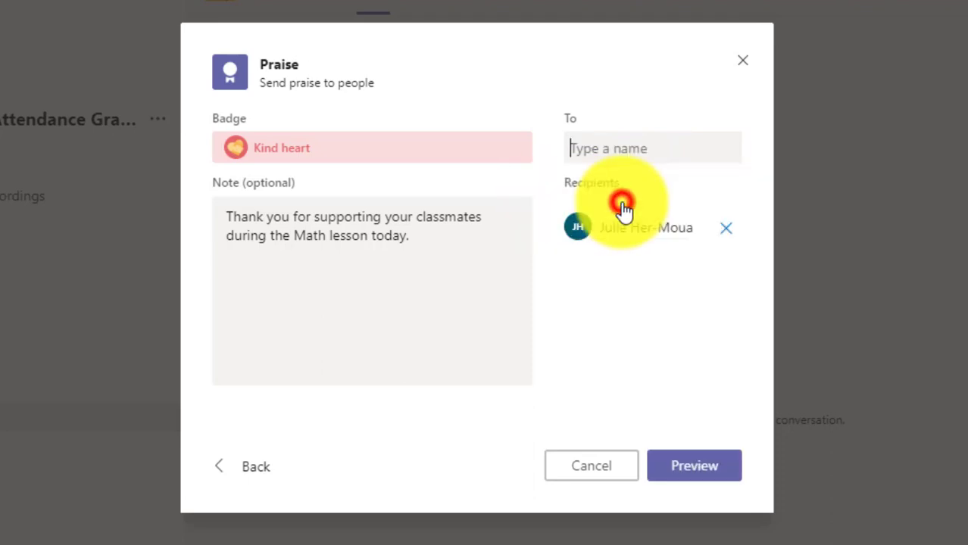
mouse_move(756, 174)
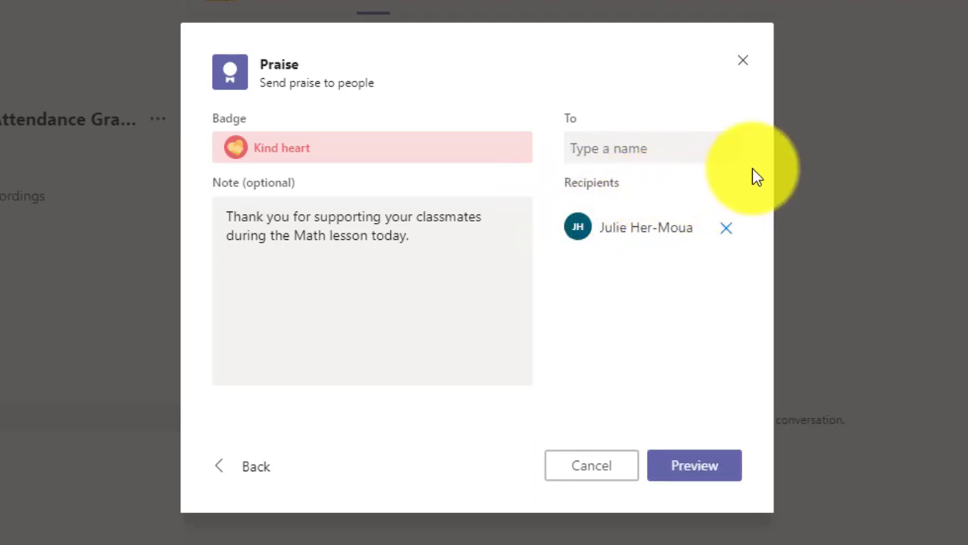
mouse_move(760, 164)
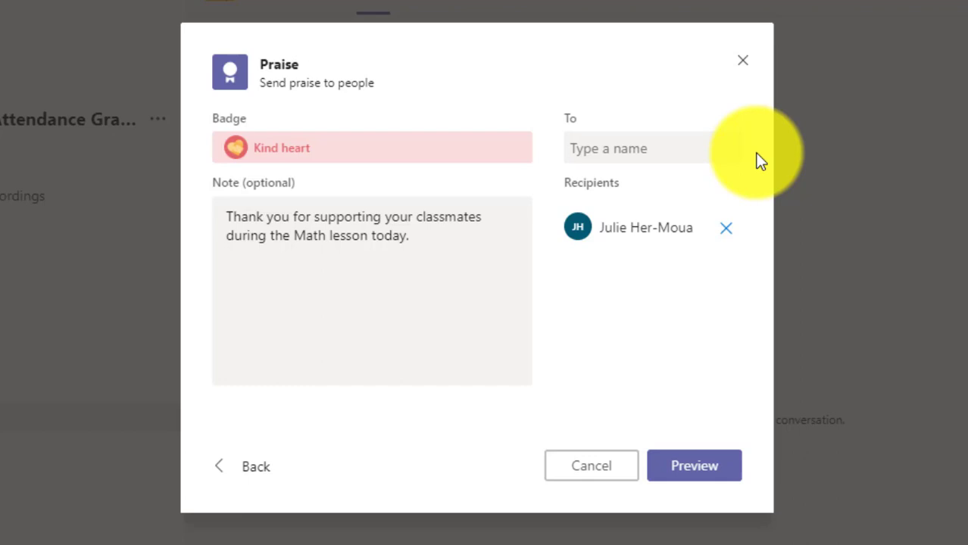
mouse_move(755, 272)
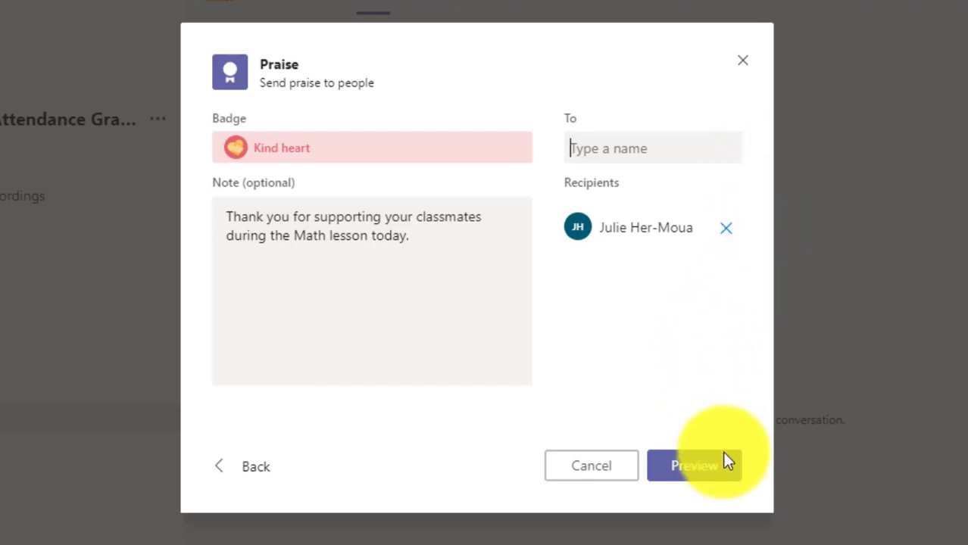
Step: Preview the Kind heart praise card and send it to the channel
left_click(694, 465)
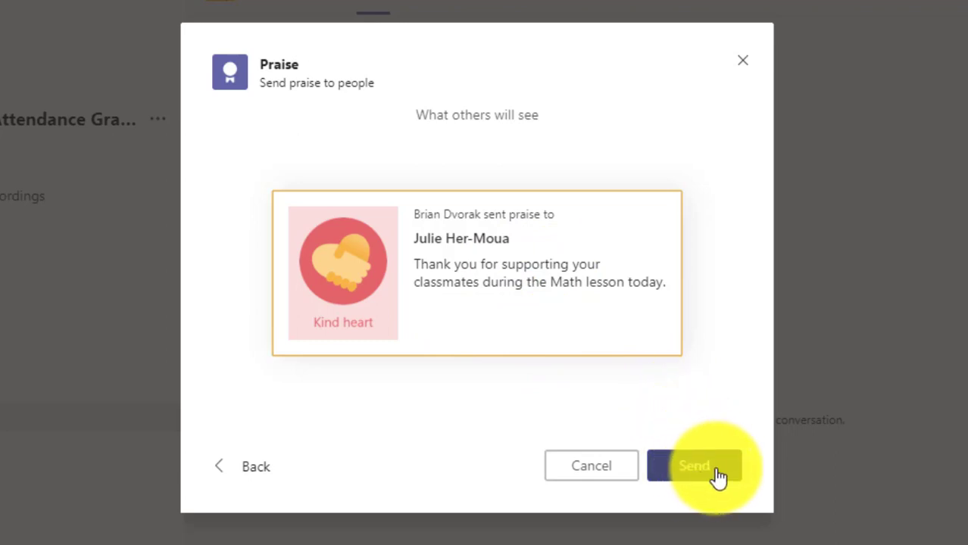
left_click(693, 466)
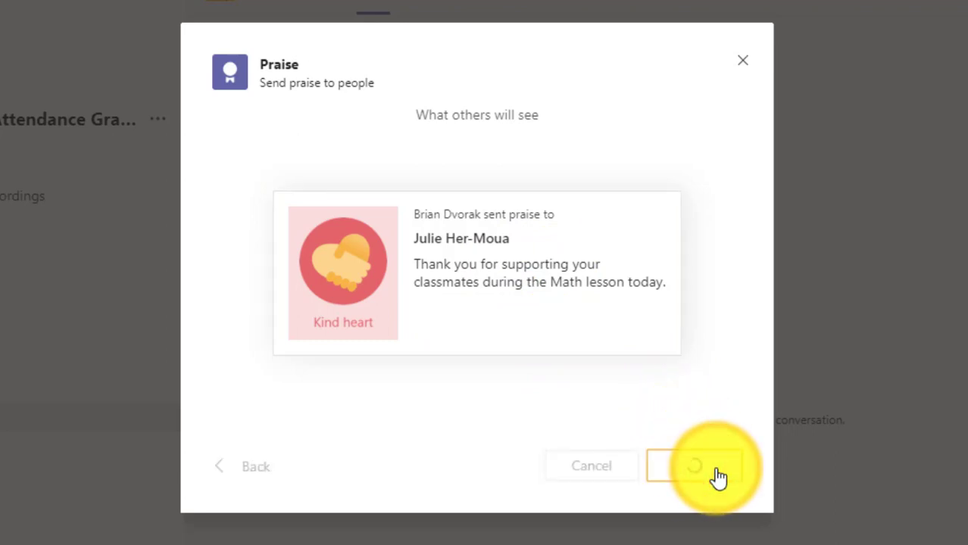
Step: Confirm sending so the Kind heart praise card posts in Shout Outs
left_click(694, 467)
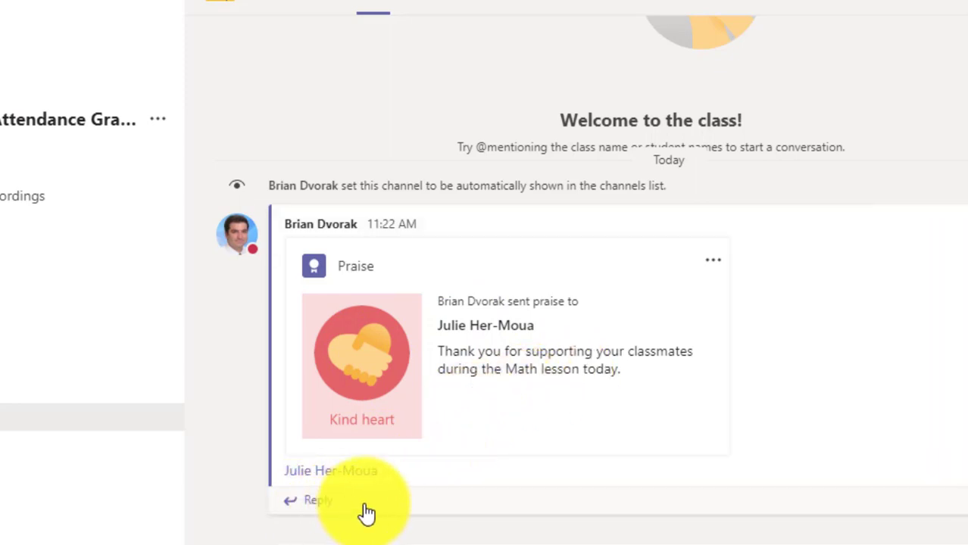
mouse_move(337, 508)
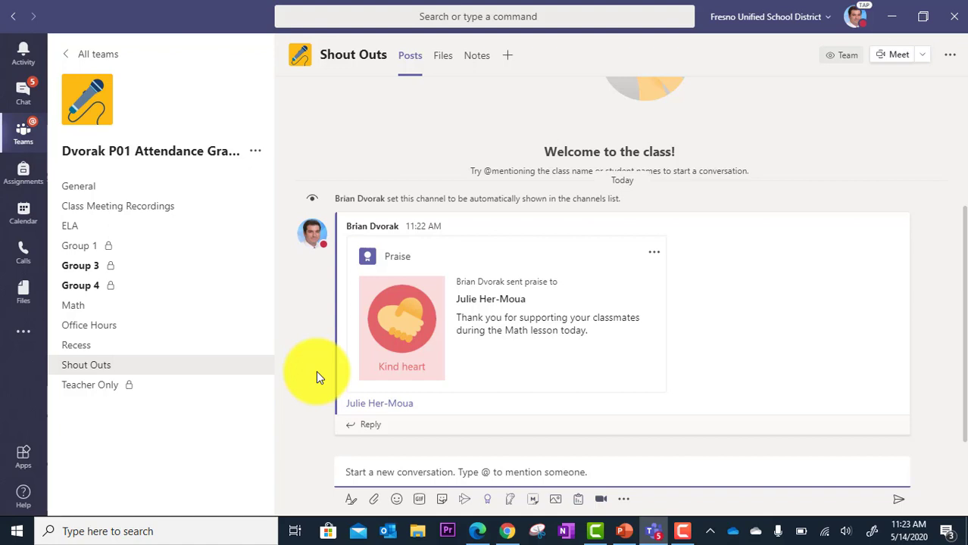
mouse_move(299, 330)
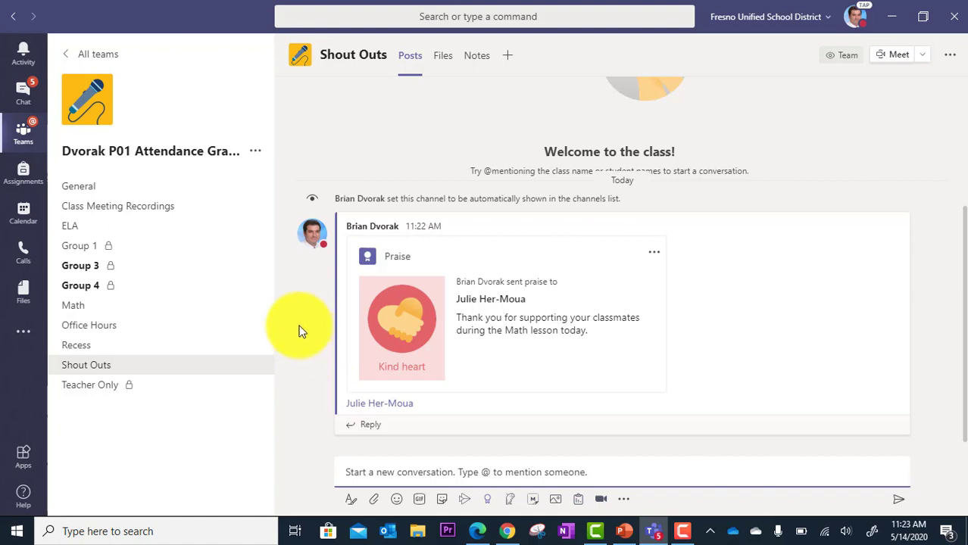